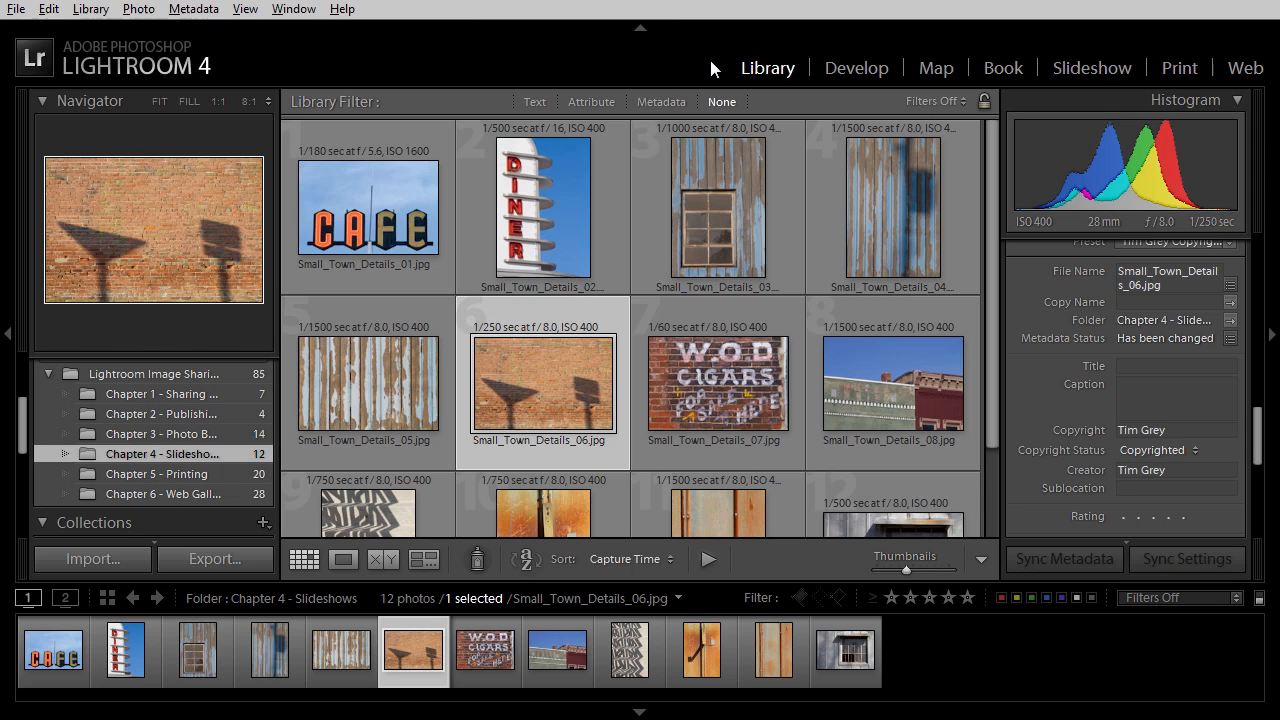
mouse_move(186, 400)
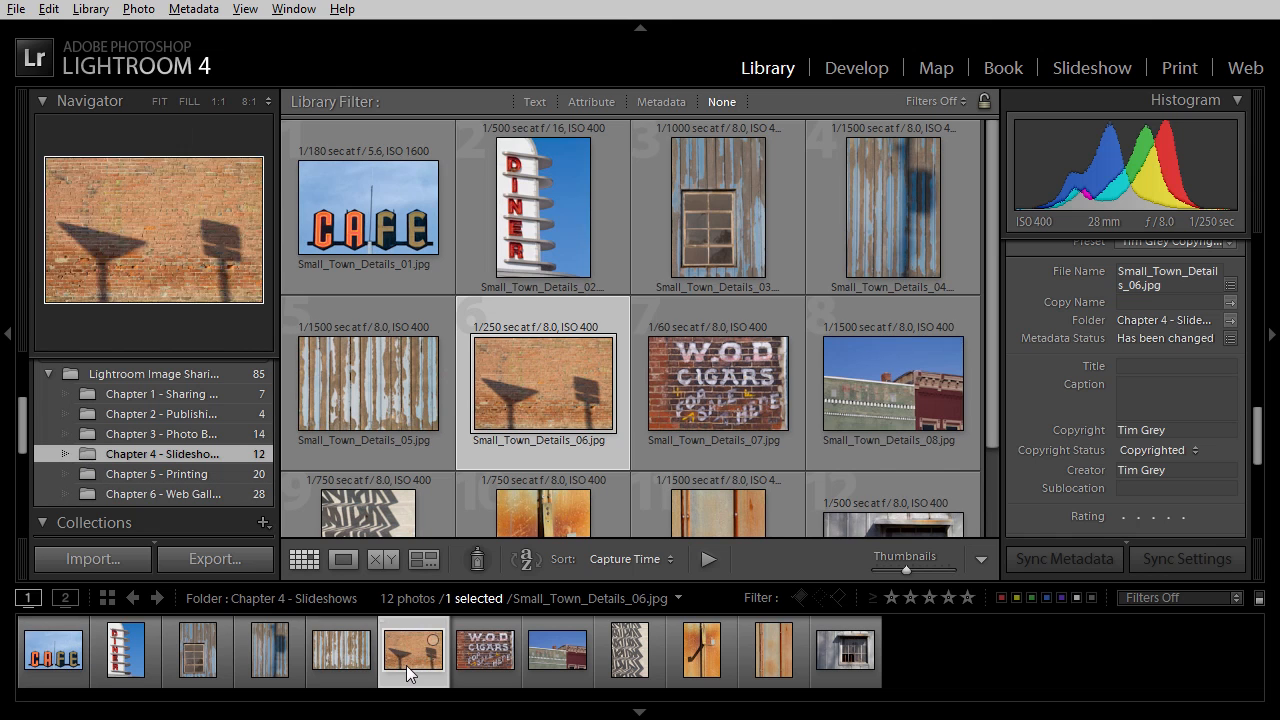
mouse_move(894, 670)
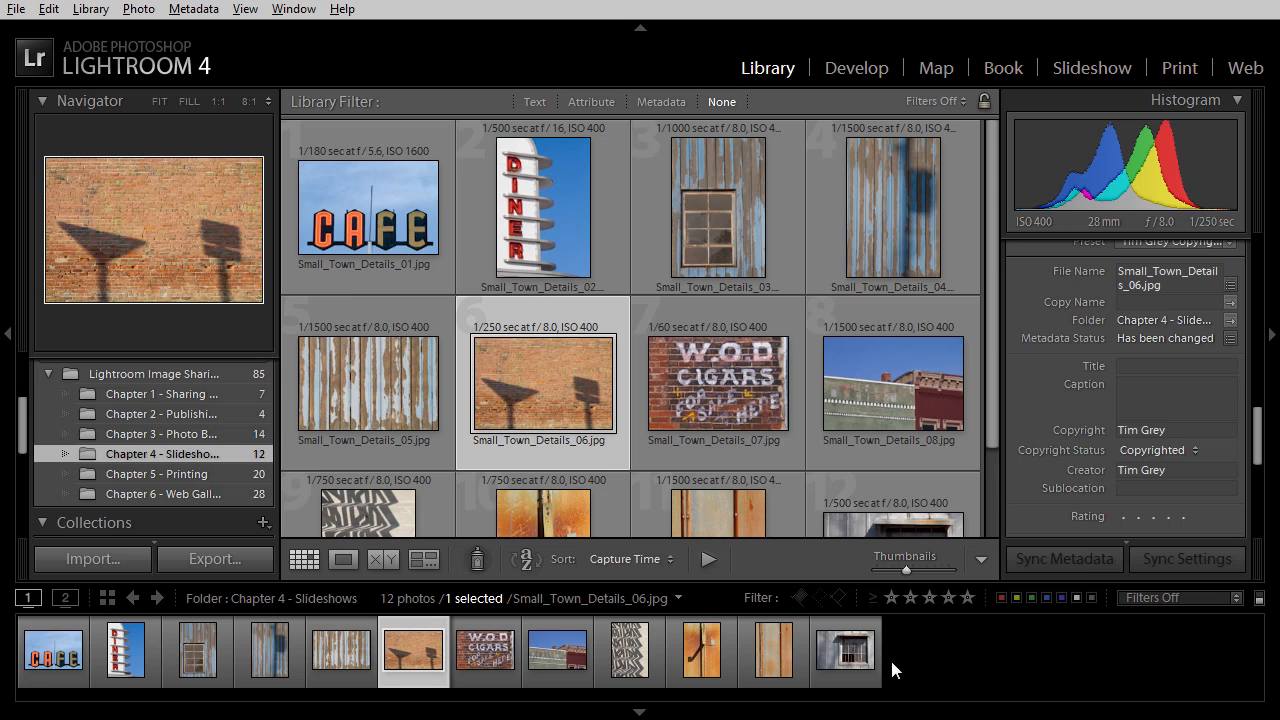
Switch to the Slideshow module to start a slideshow of the Chapter 4 photos
click(1092, 68)
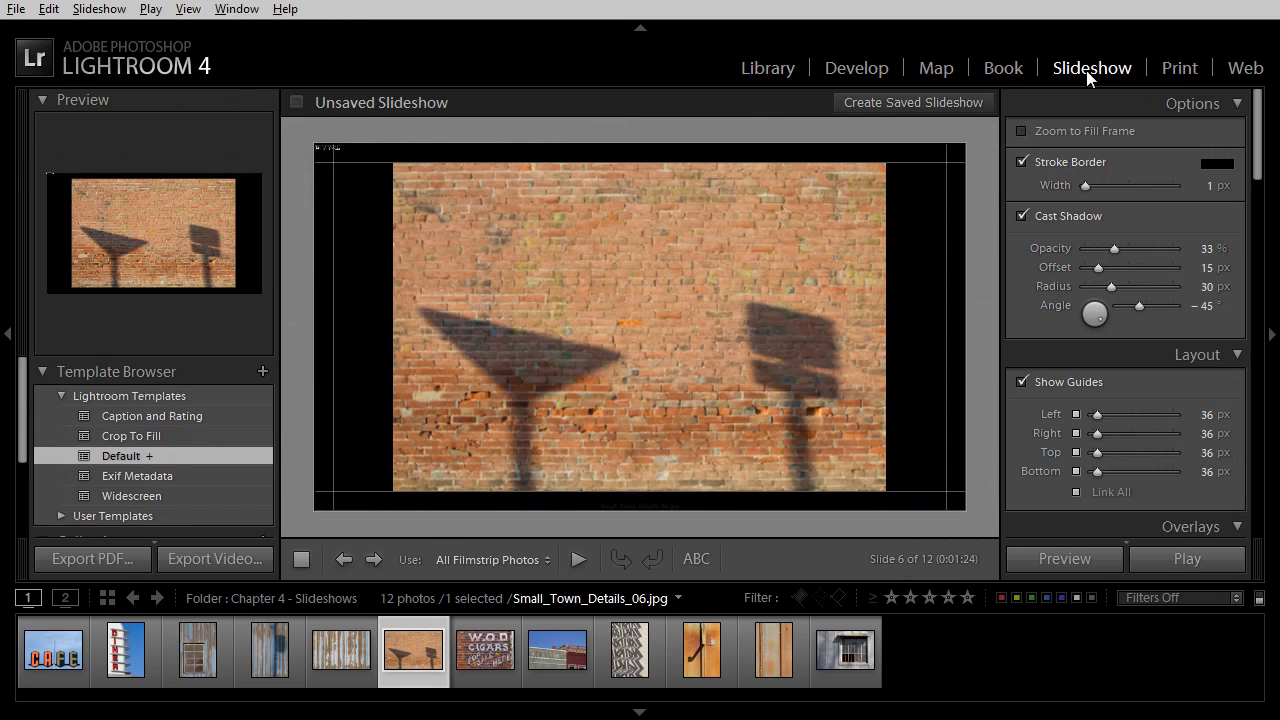
mouse_move(344, 392)
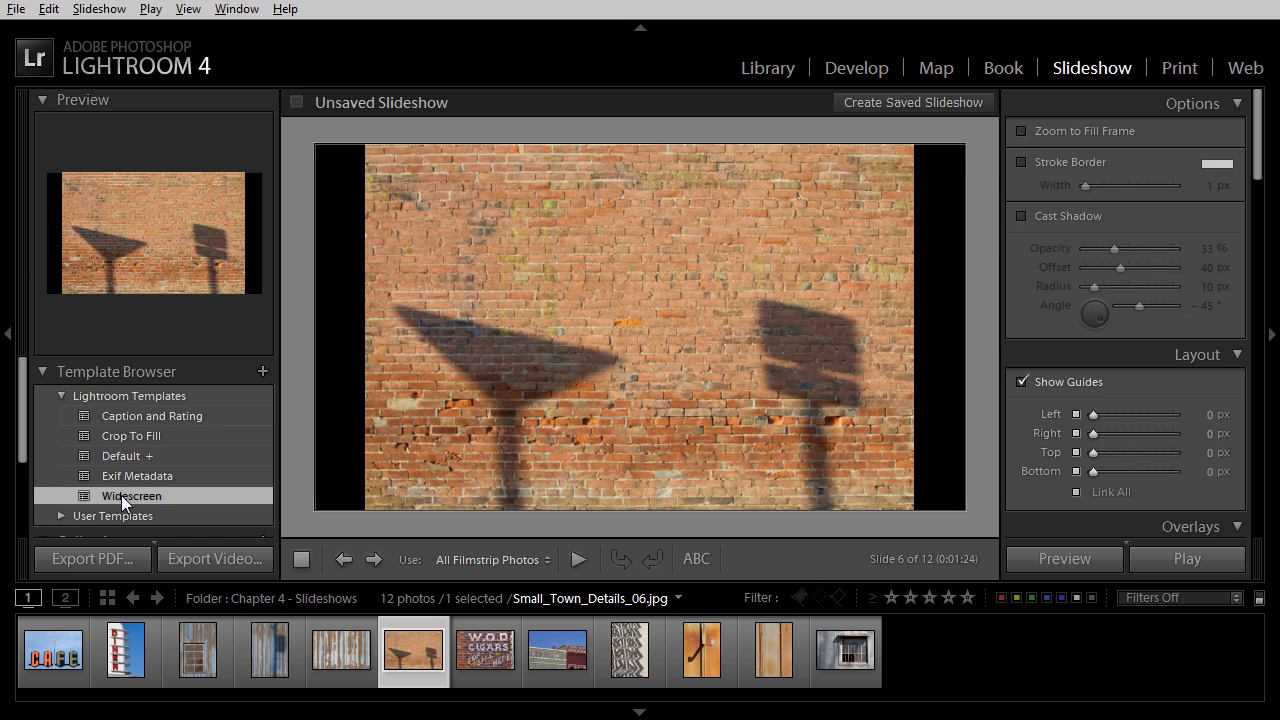
mouse_move(422, 560)
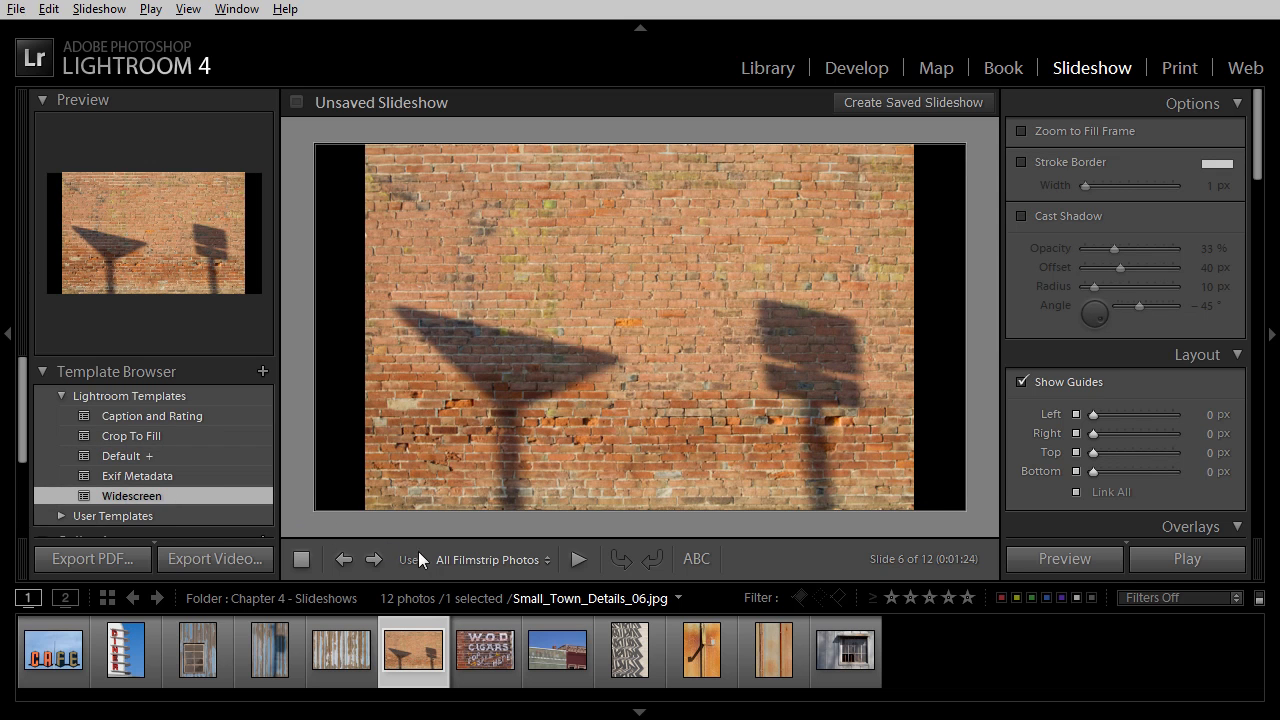
mouse_move(512, 560)
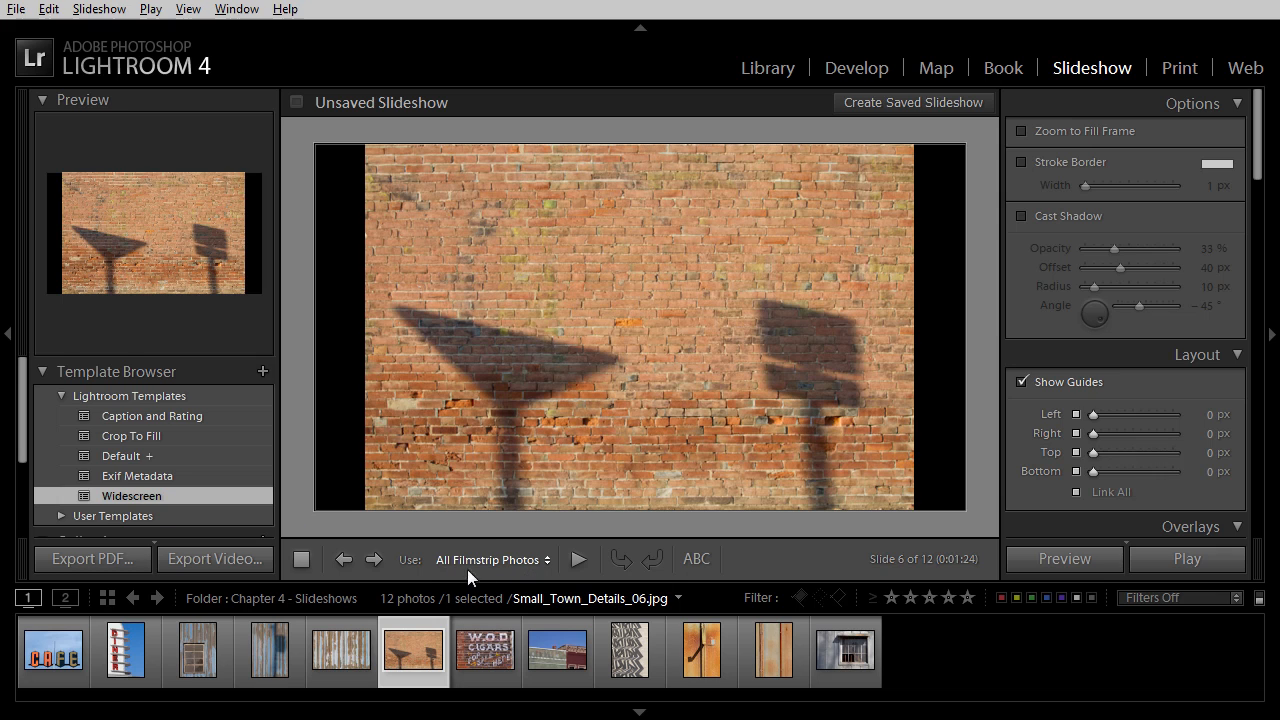
mouse_move(528, 578)
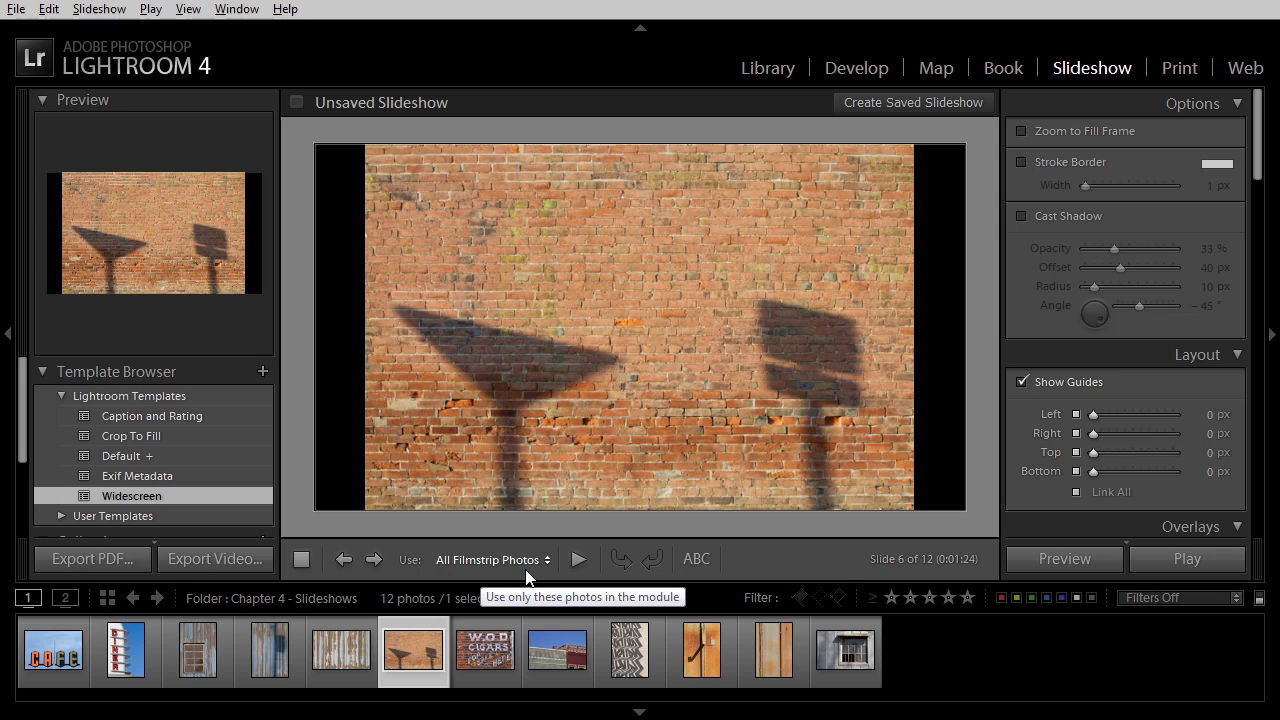
Select four consecutive filmstrip photos and set Use to Selected Photos
click(196, 652)
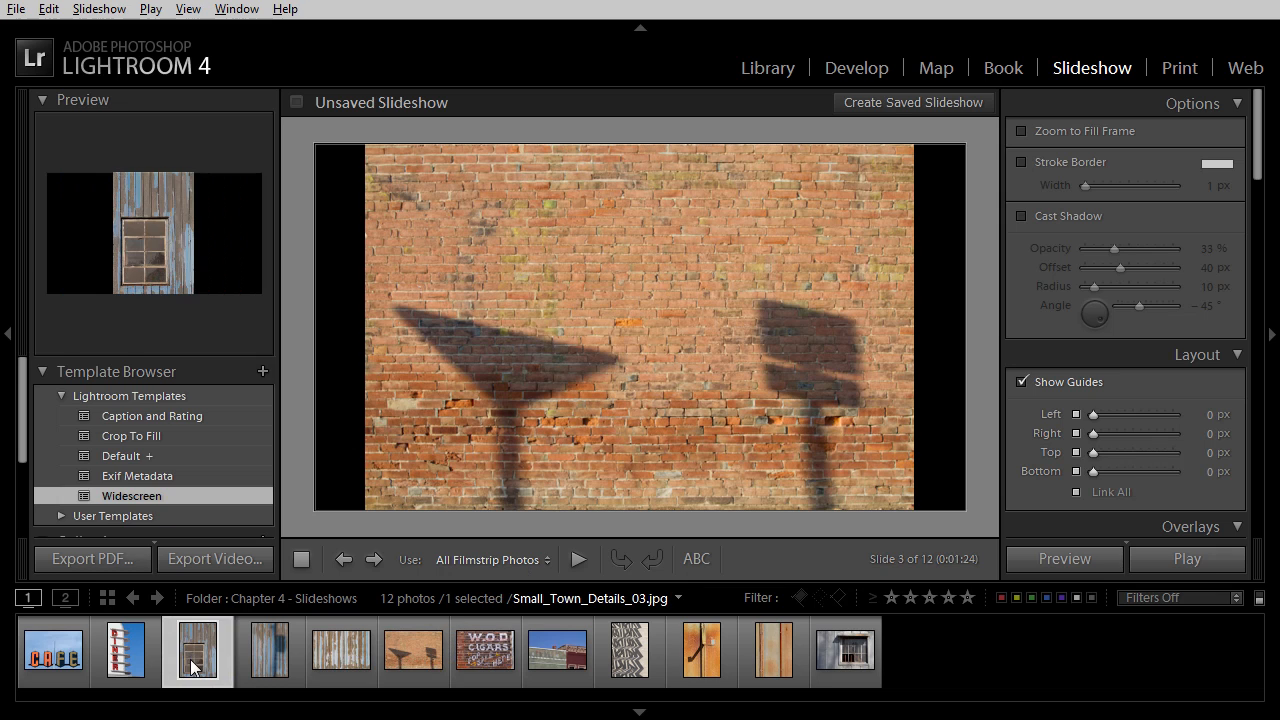
click(412, 656)
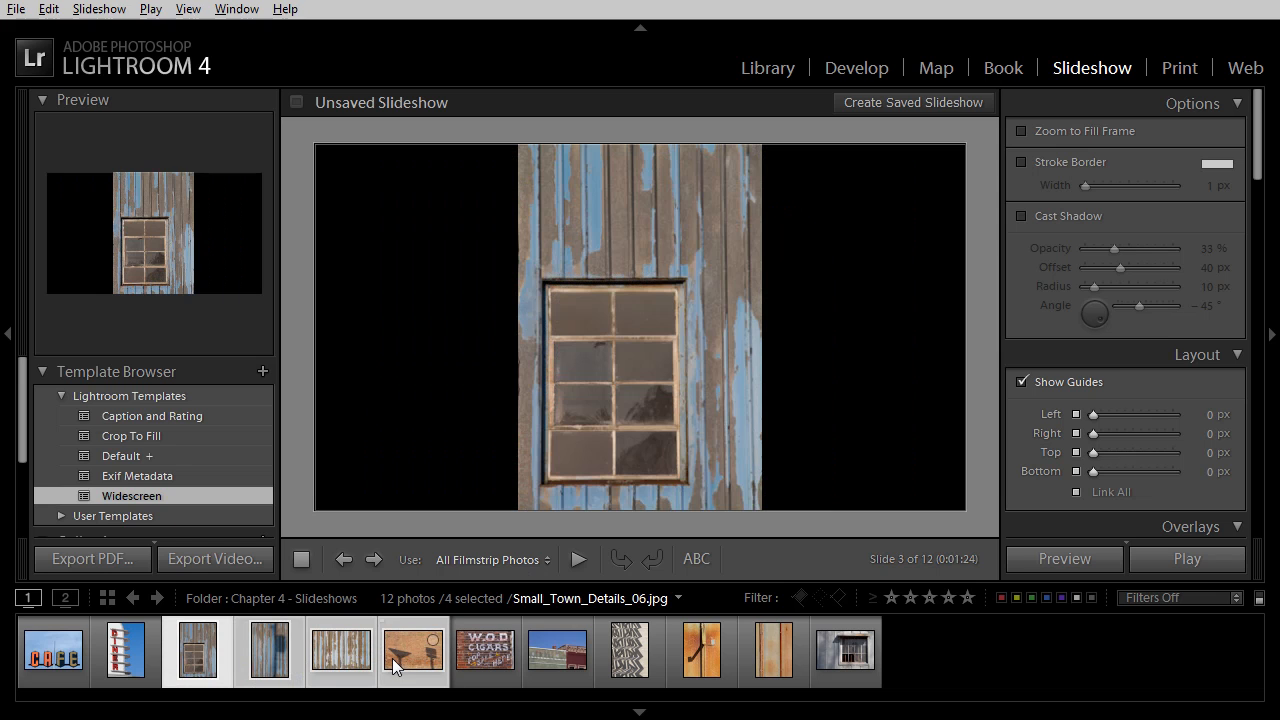
click(492, 560)
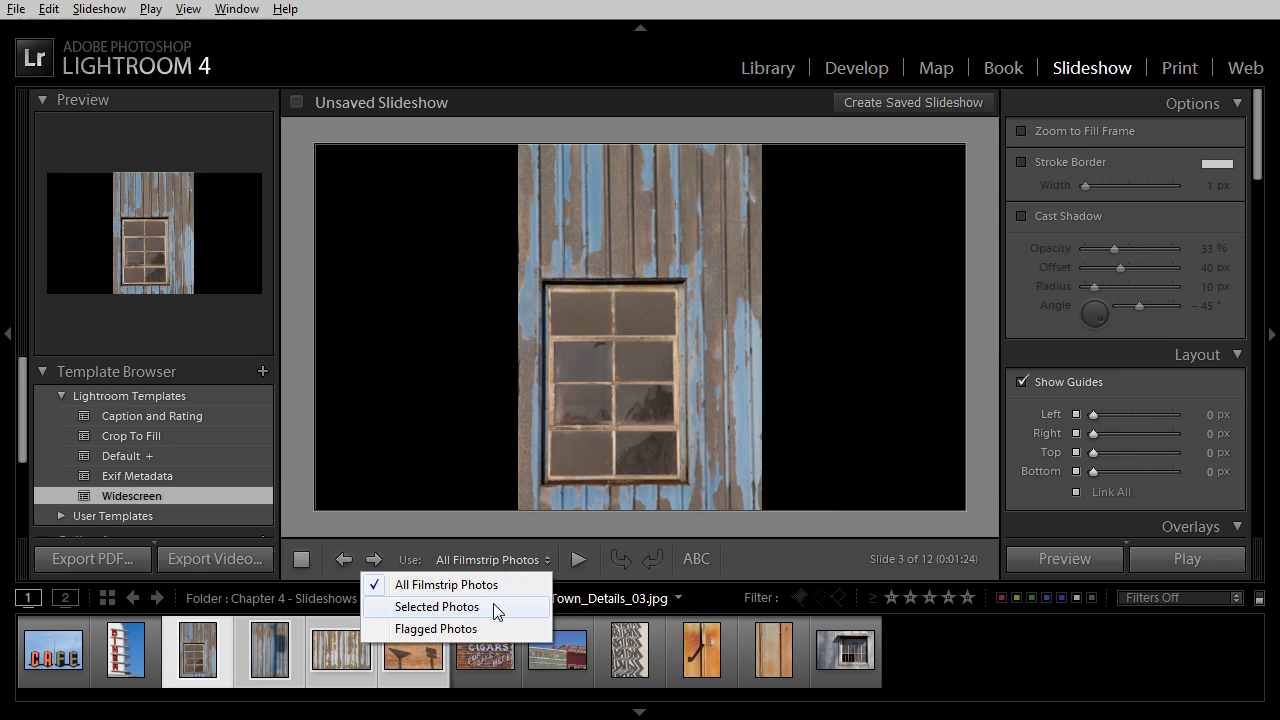
click(436, 606)
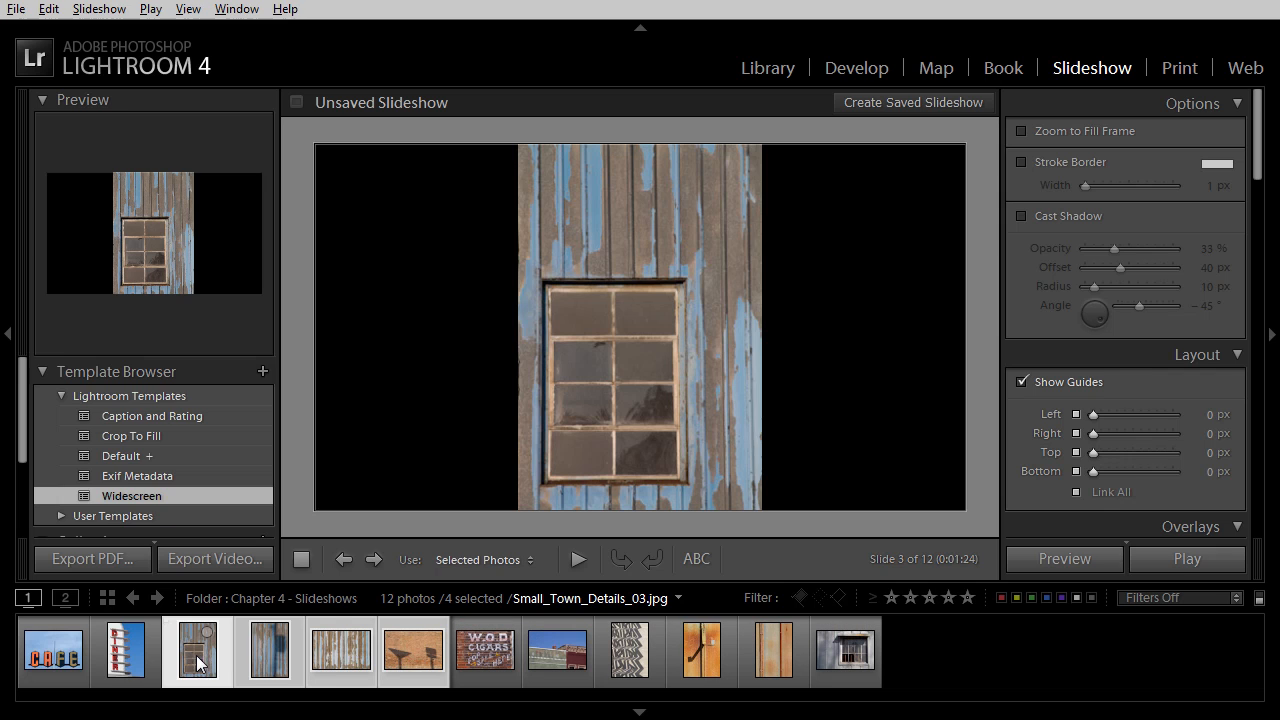
click(484, 560)
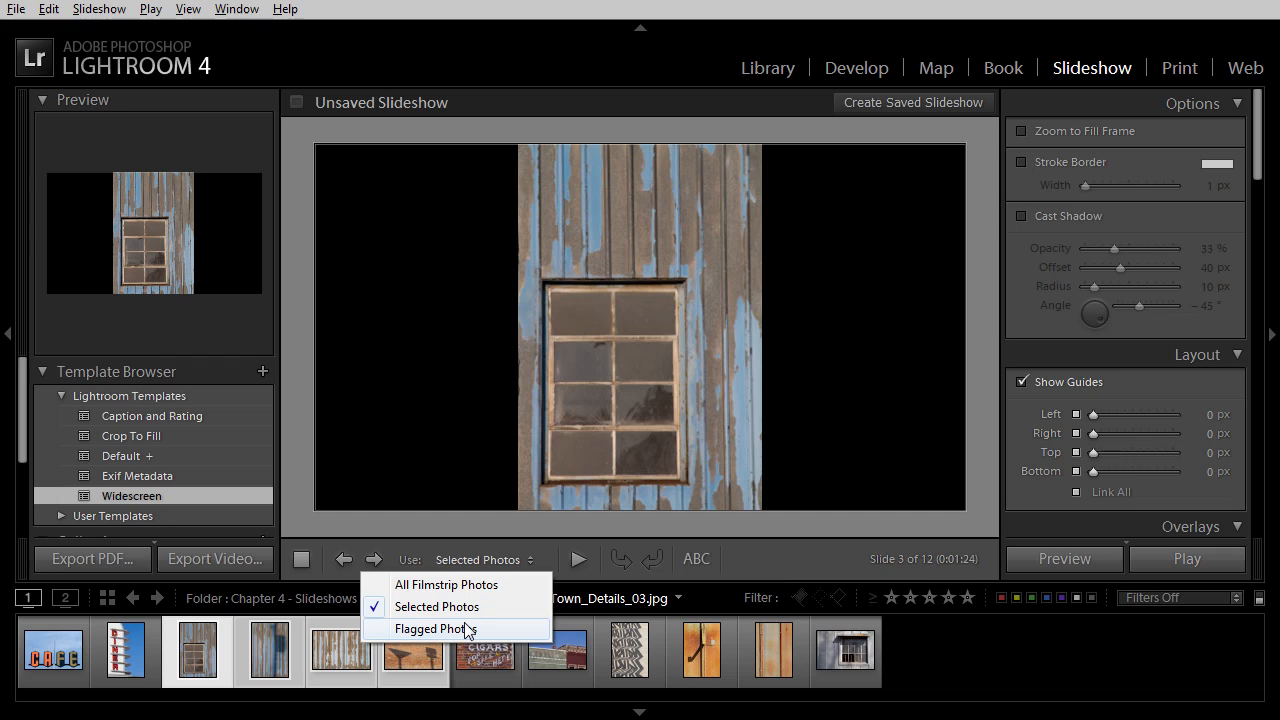
mouse_move(448, 584)
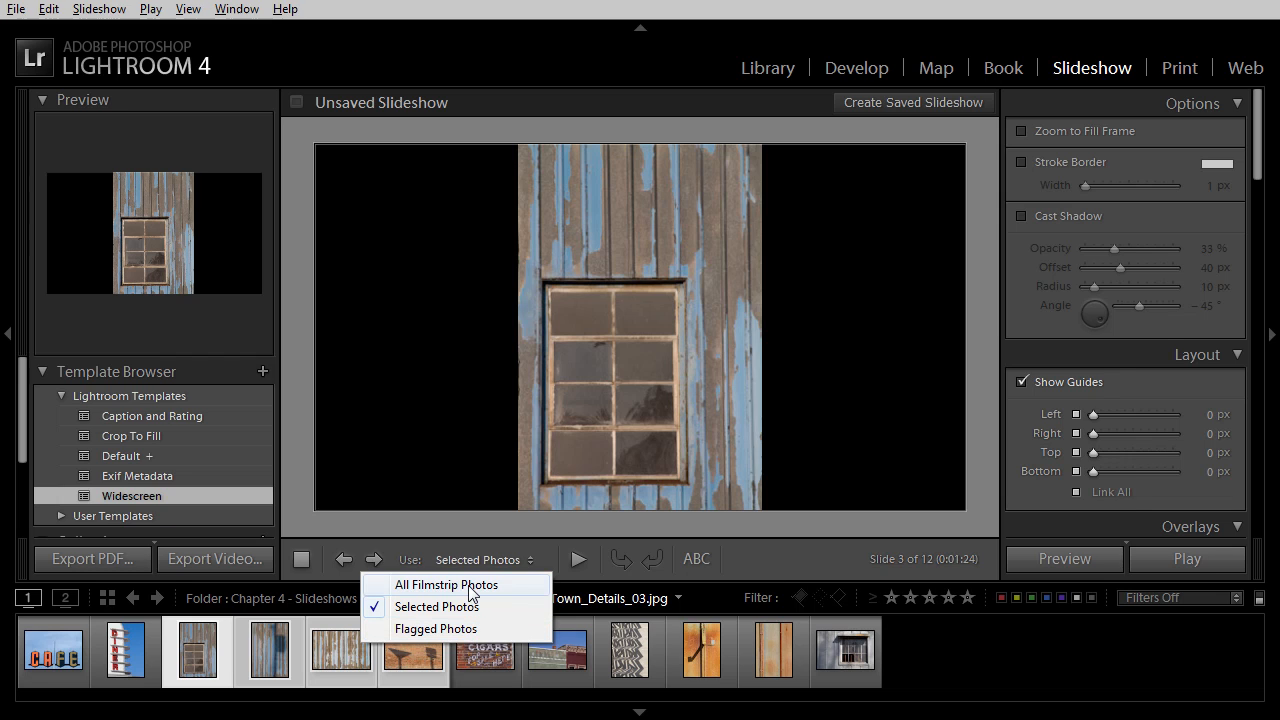
Set Use back to All Filmstrip Photos so every photo plays in the slideshow
click(446, 584)
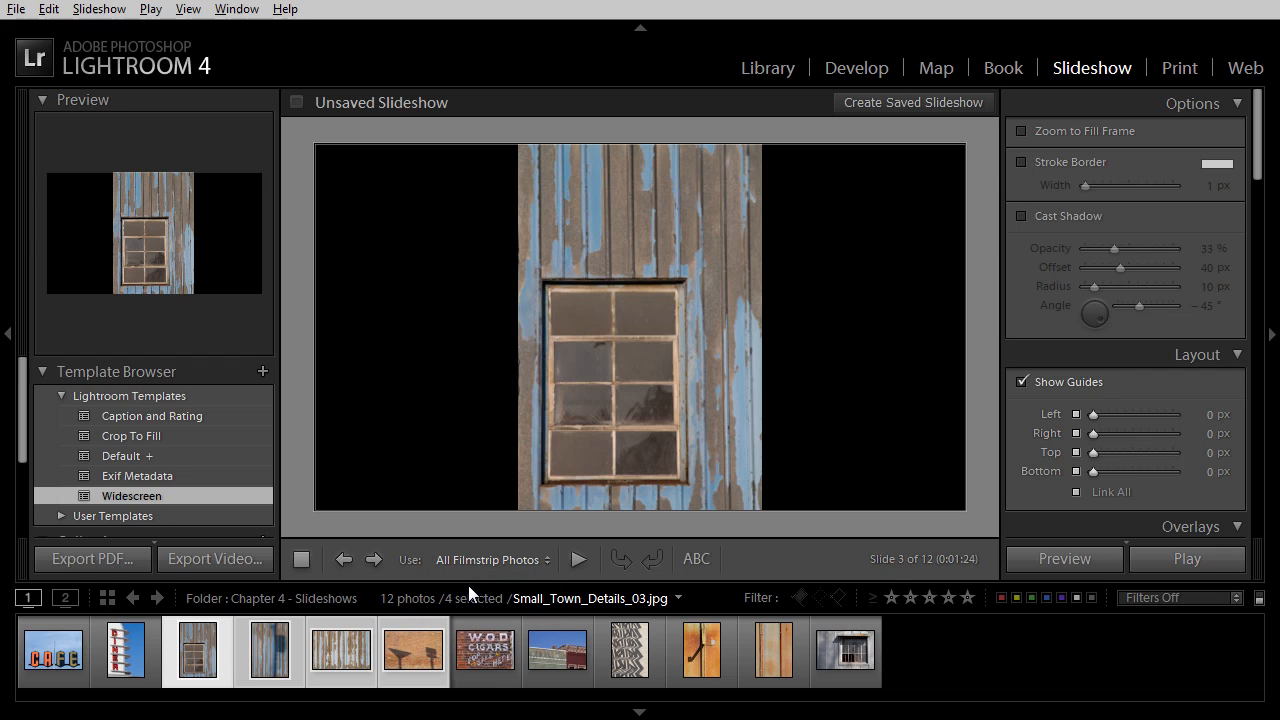
mouse_move(444, 584)
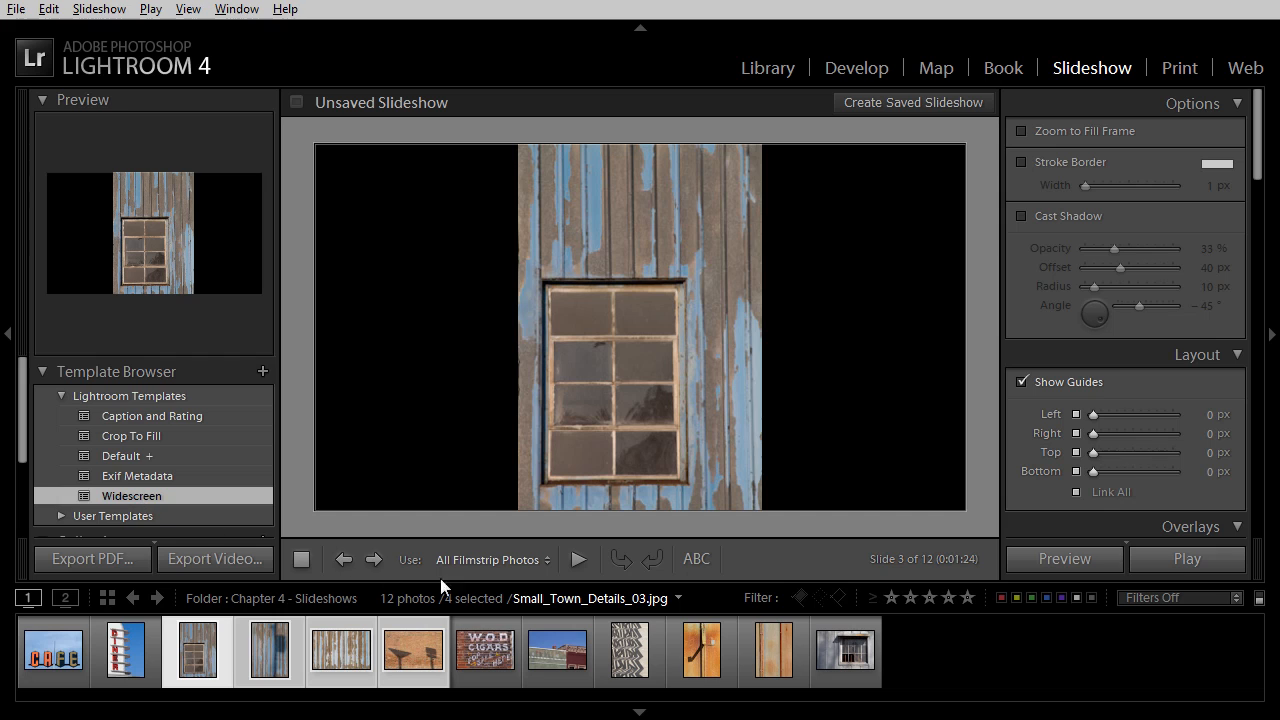
mouse_move(464, 586)
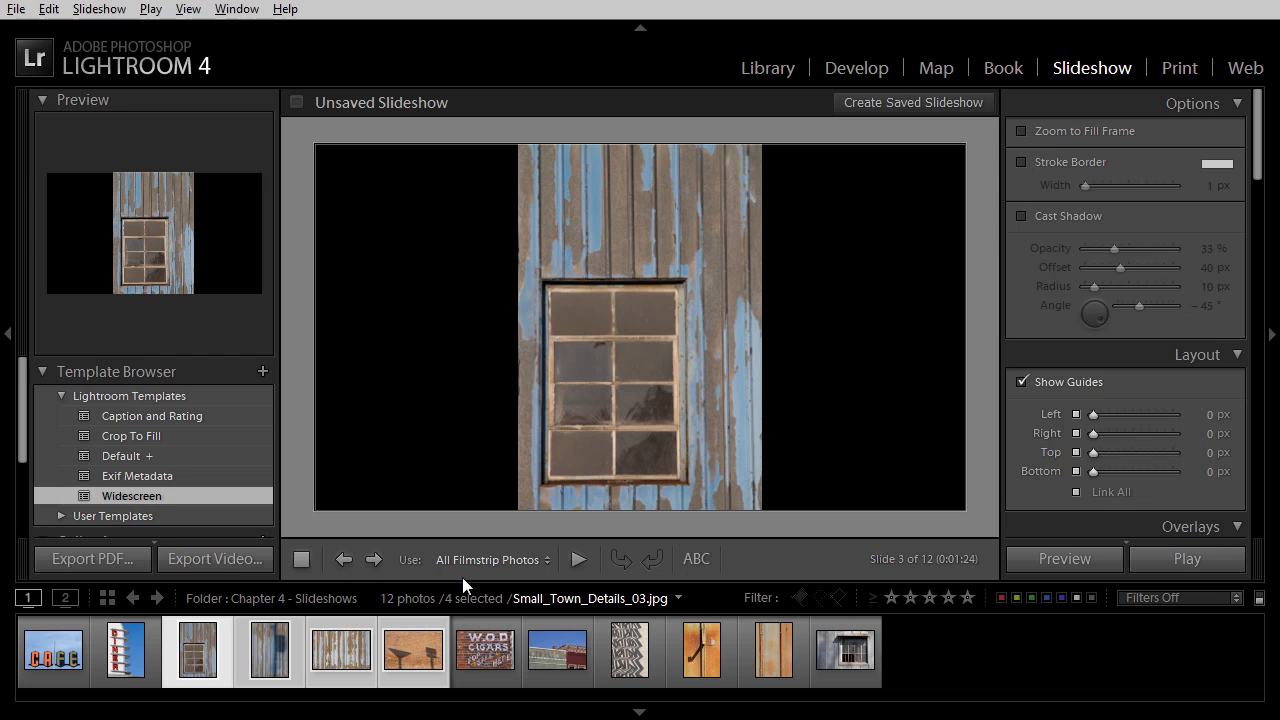
mouse_move(1212, 564)
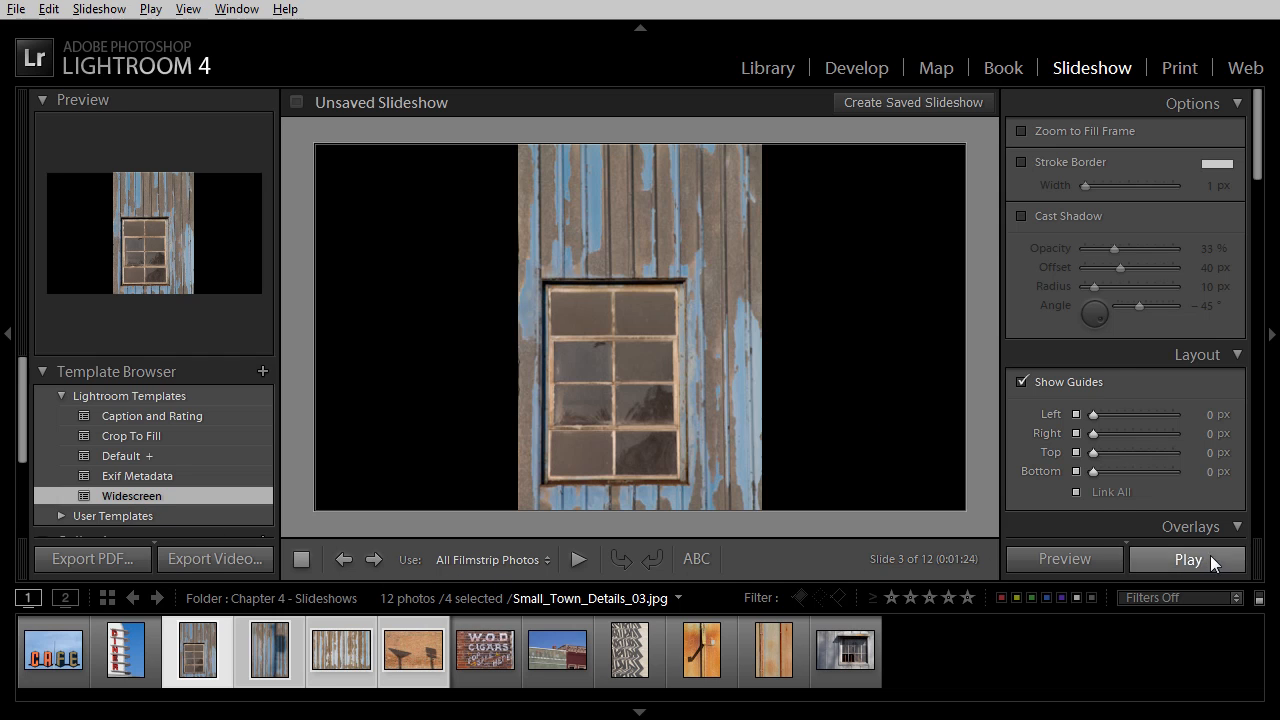